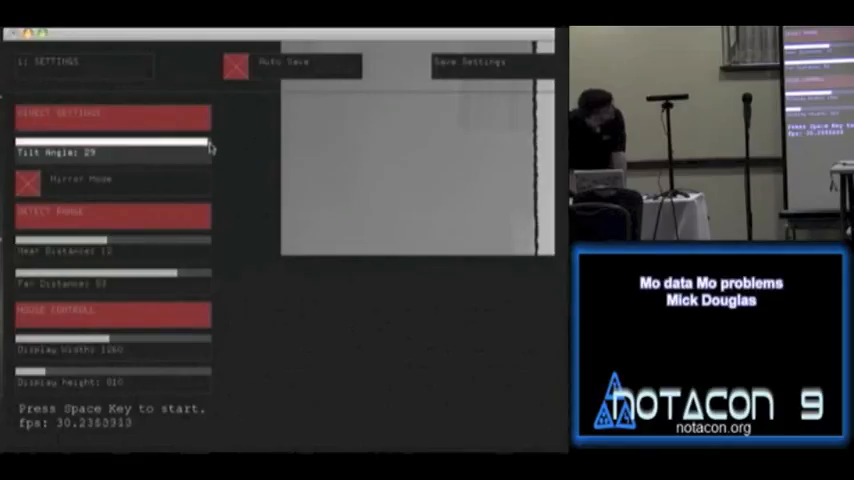
- Drag the Tilt Angle slider down to 0 degrees so the depth view shifts lower
left_click_drag(200, 148, 210, 148)
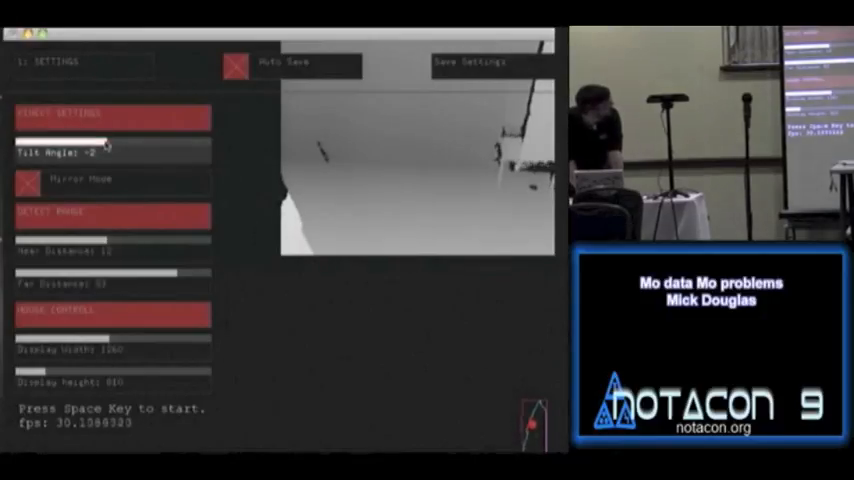
left_click_drag(96, 152, 112, 152)
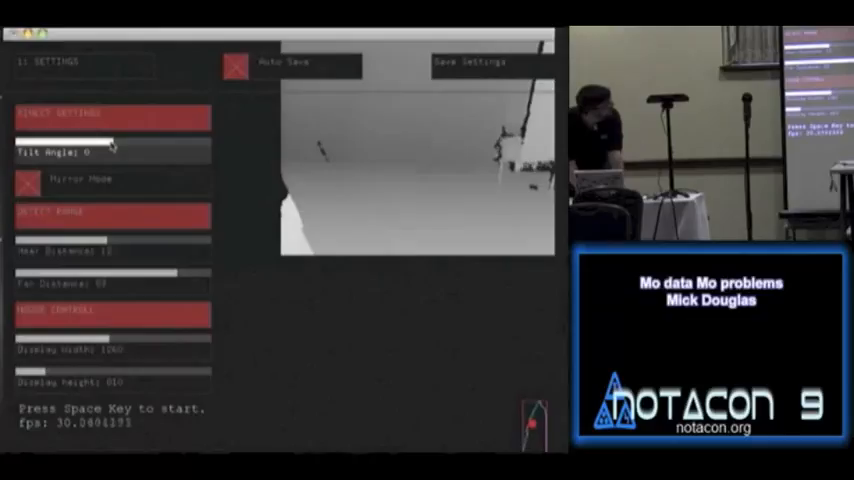